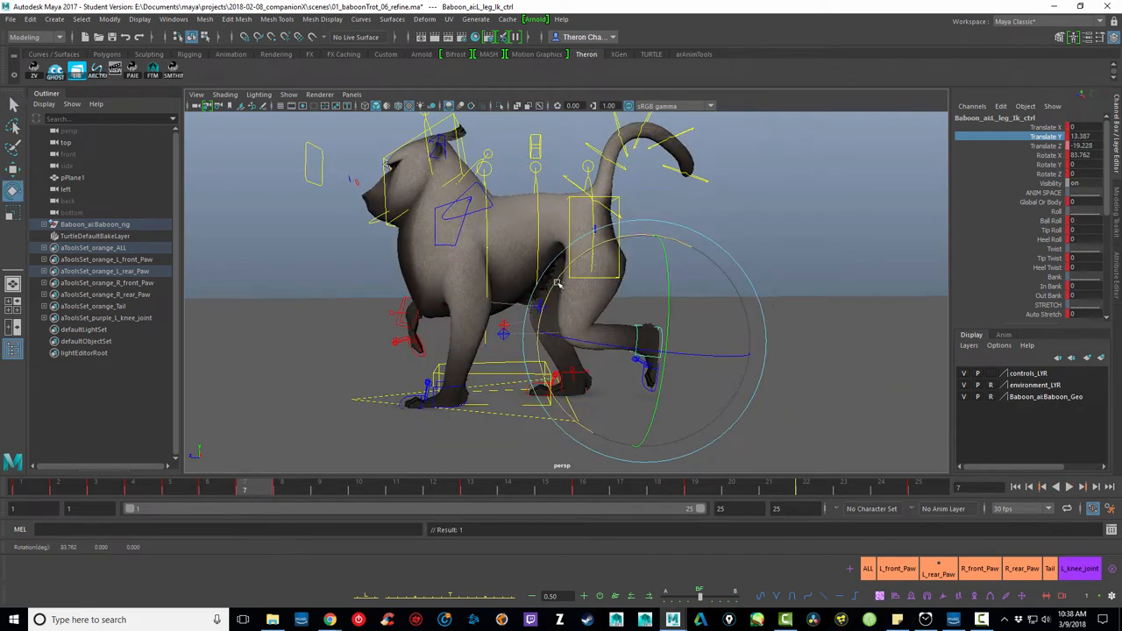
Scrub the trot cycle through frames 10 and 23, play it, and return to the start
{"action": "left_click", "coordinate": [358, 489]}
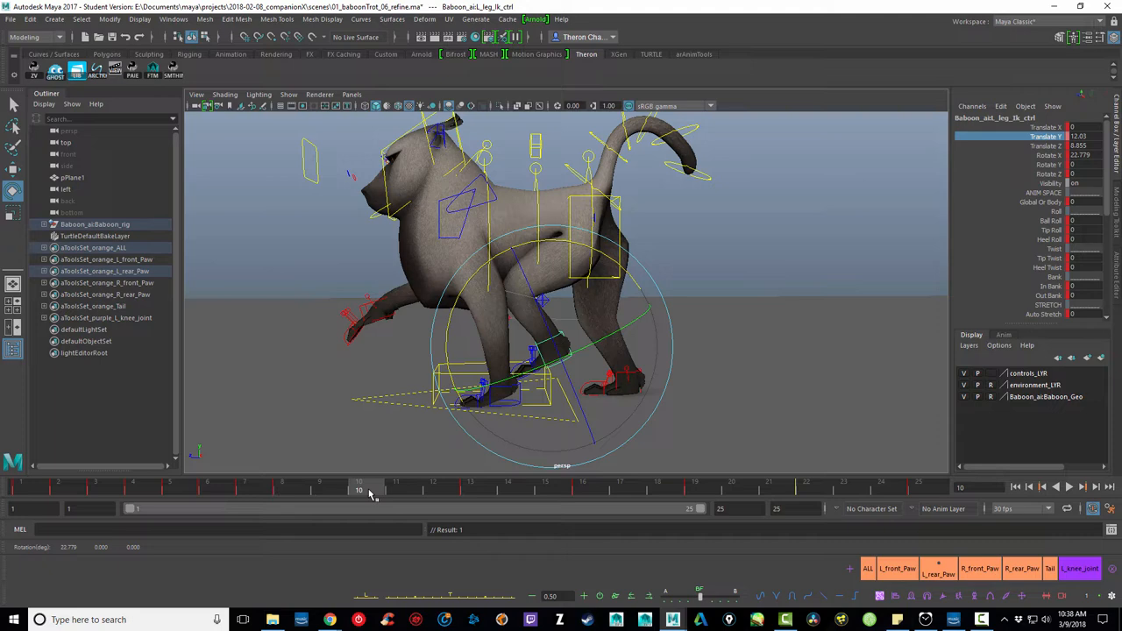
{"action": "left_click_drag", "start_coordinate": [359, 489], "coordinate": [136, 489]}
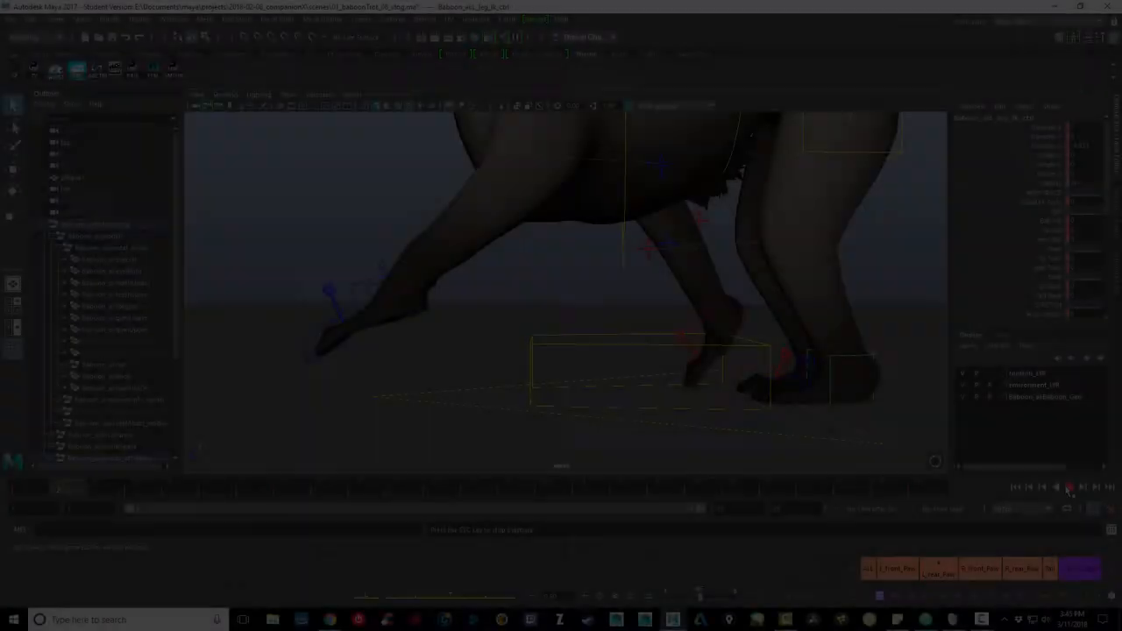
{"action": "left_click", "coordinate": [1070, 487]}
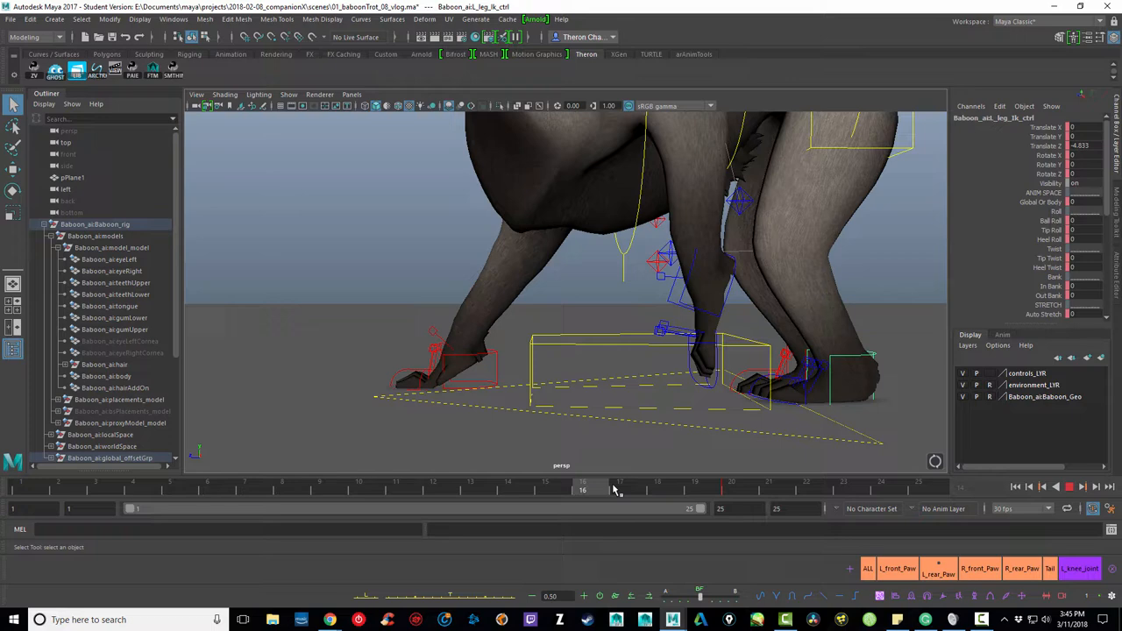
{"action": "left_click_drag", "start_coordinate": [582, 488], "coordinate": [843, 488]}
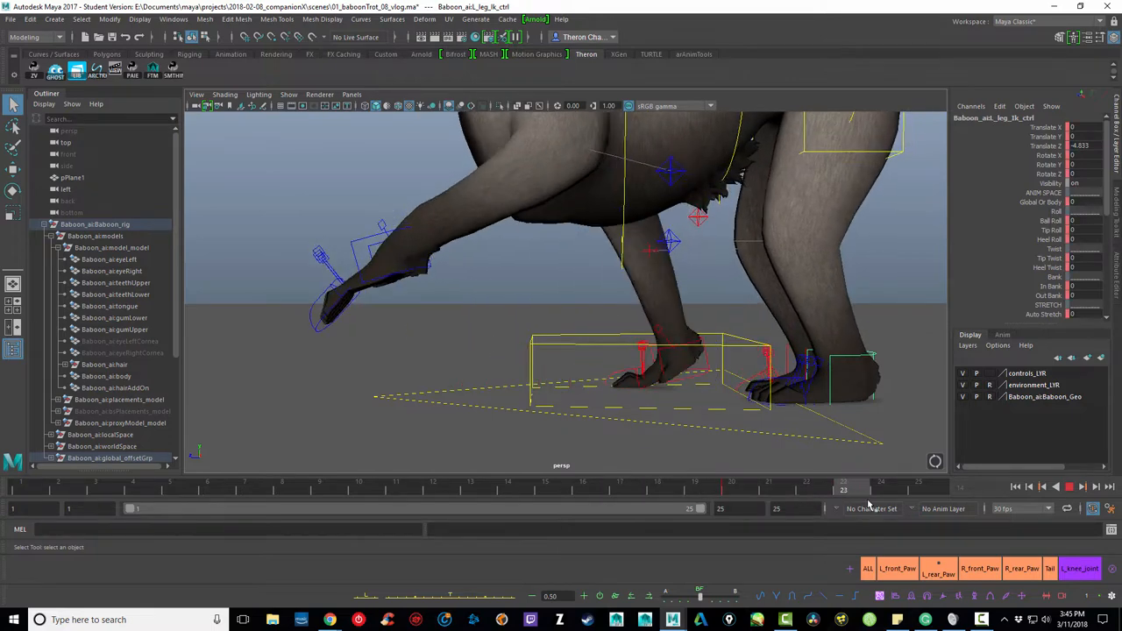
{"action": "left_click", "coordinate": [918, 487]}
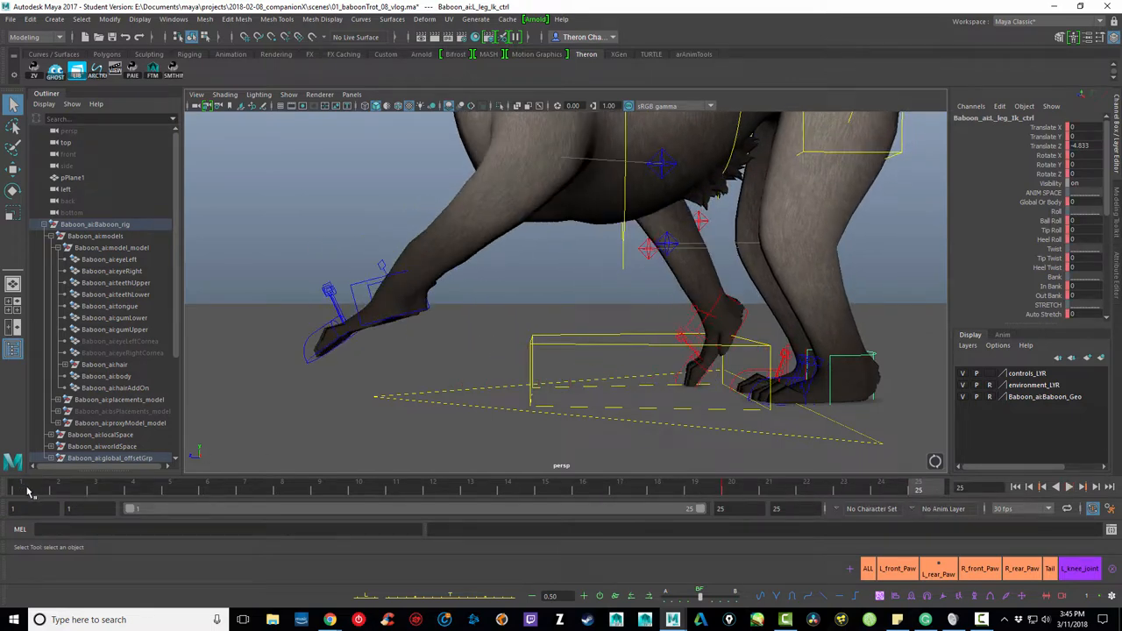
{"action": "left_click", "coordinate": [243, 488]}
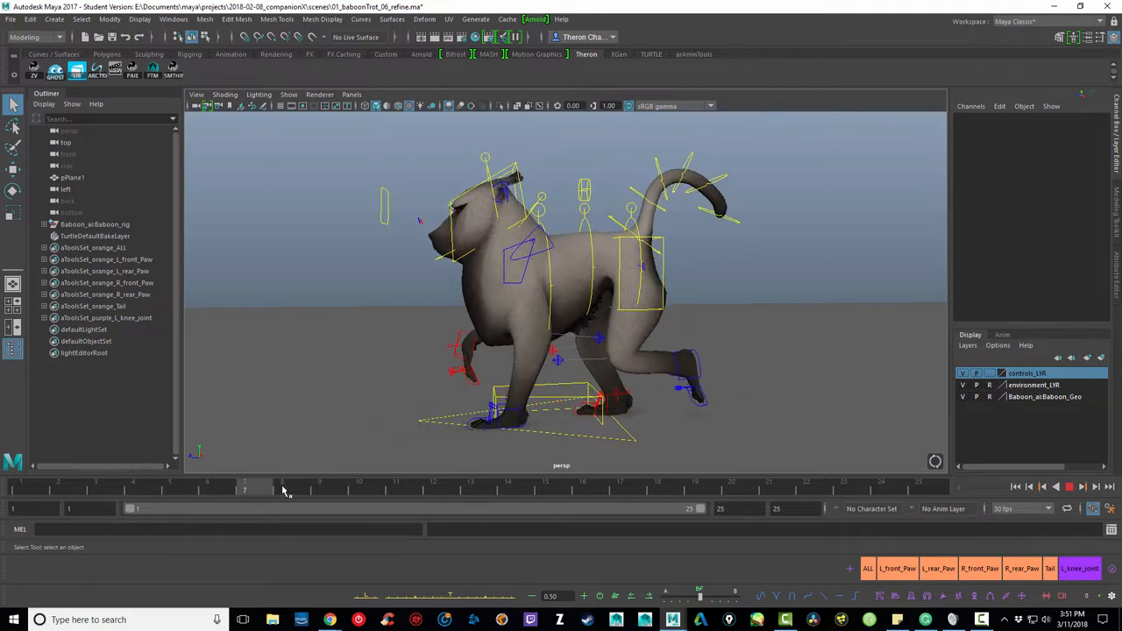
Review the chest and pelvis Translate Y curves around frames 8 and 17, then resume playback
{"action": "left_click", "coordinate": [395, 489]}
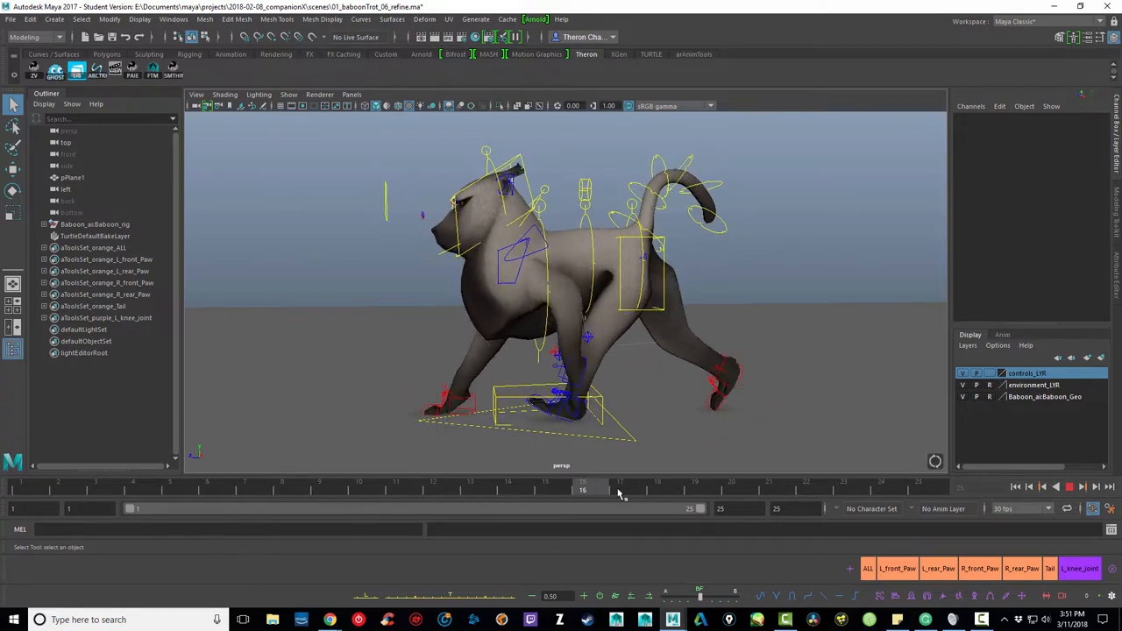
{"action": "left_click", "coordinate": [318, 480]}
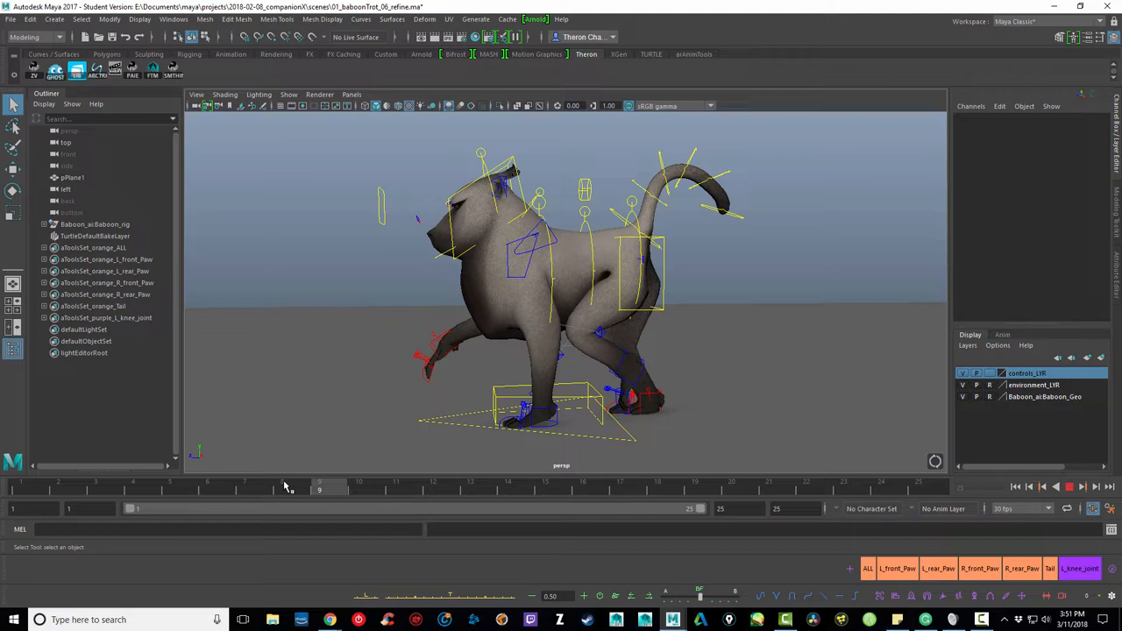
{"action": "left_click", "coordinate": [694, 486]}
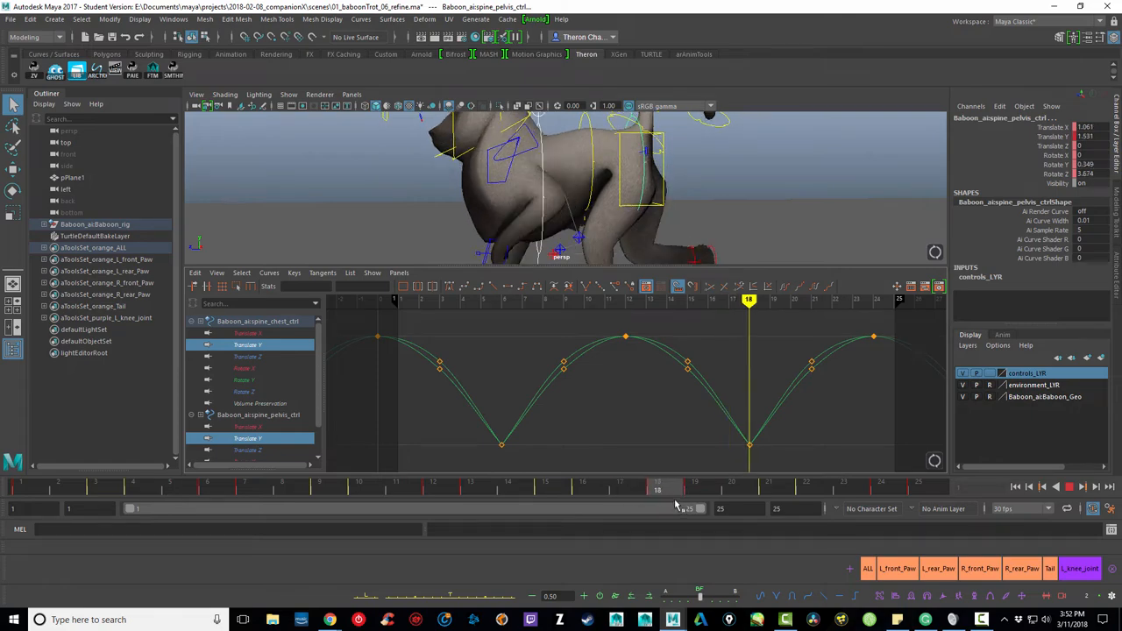
{"action": "left_click", "coordinate": [1069, 486]}
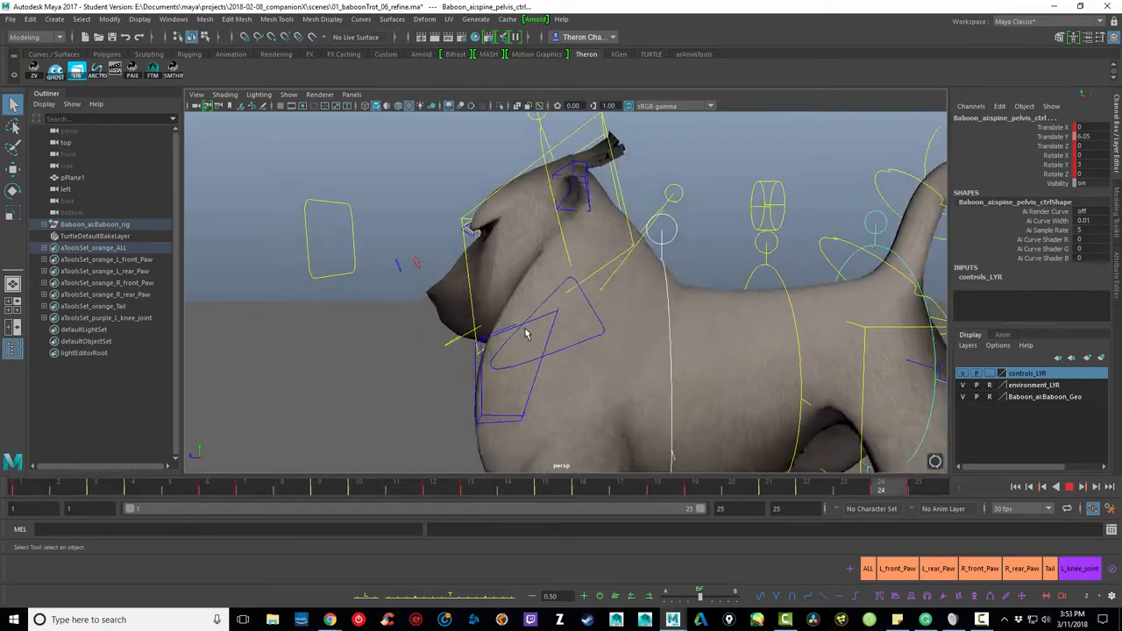
Close the Graph Editor and toggle the controls layer visibility to review the baboon mesh
{"action": "left_click", "coordinate": [1069, 487]}
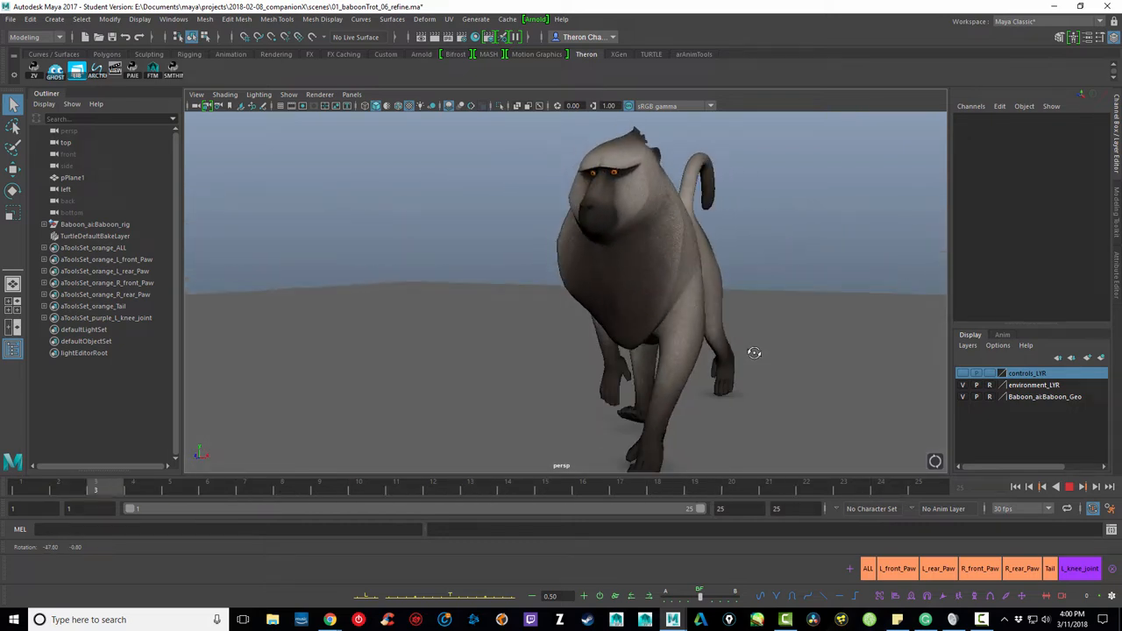
{"action": "left_click", "coordinate": [506, 481]}
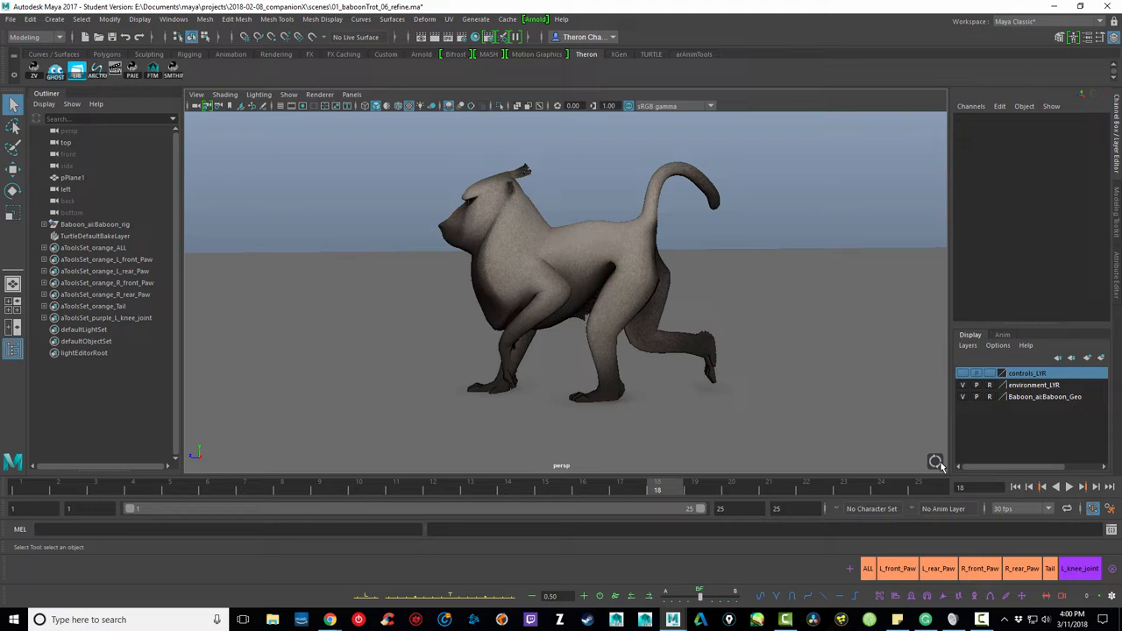
{"action": "mouse_move", "coordinate": [1015, 458]}
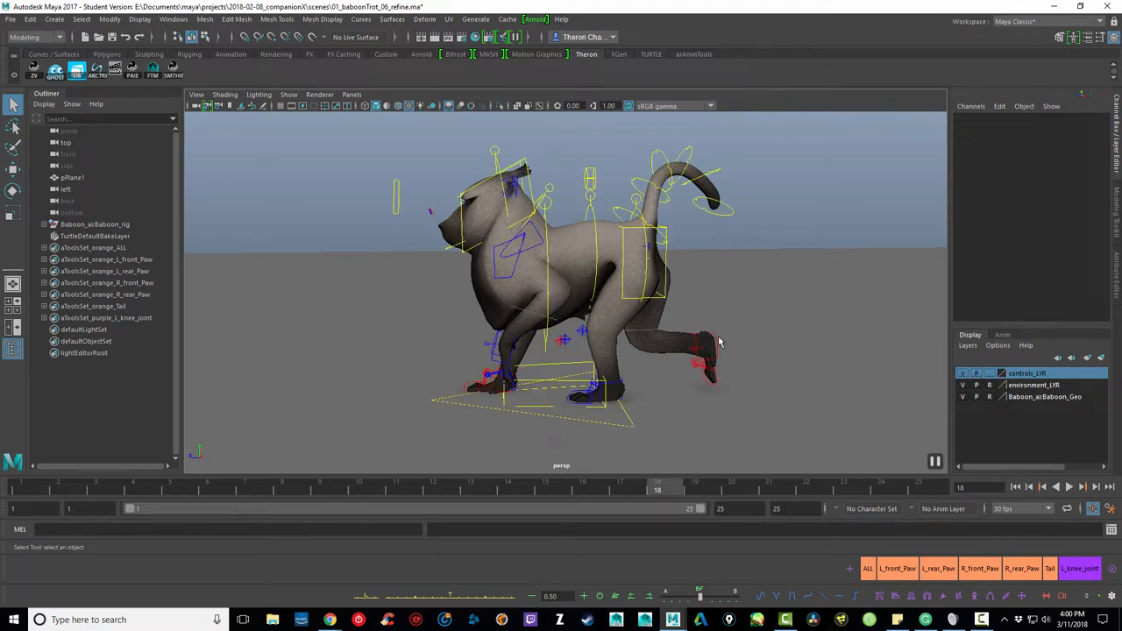
Select the L_rear_Paw control to load its channel values
{"action": "left_click", "coordinate": [701, 359]}
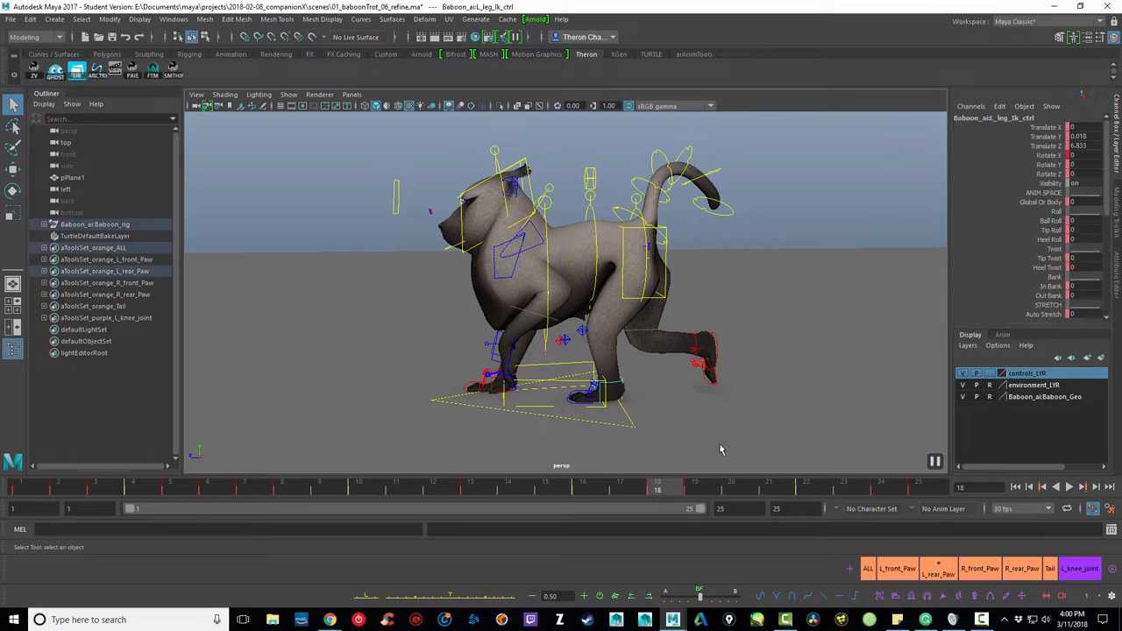
{"action": "mouse_move", "coordinate": [700, 396]}
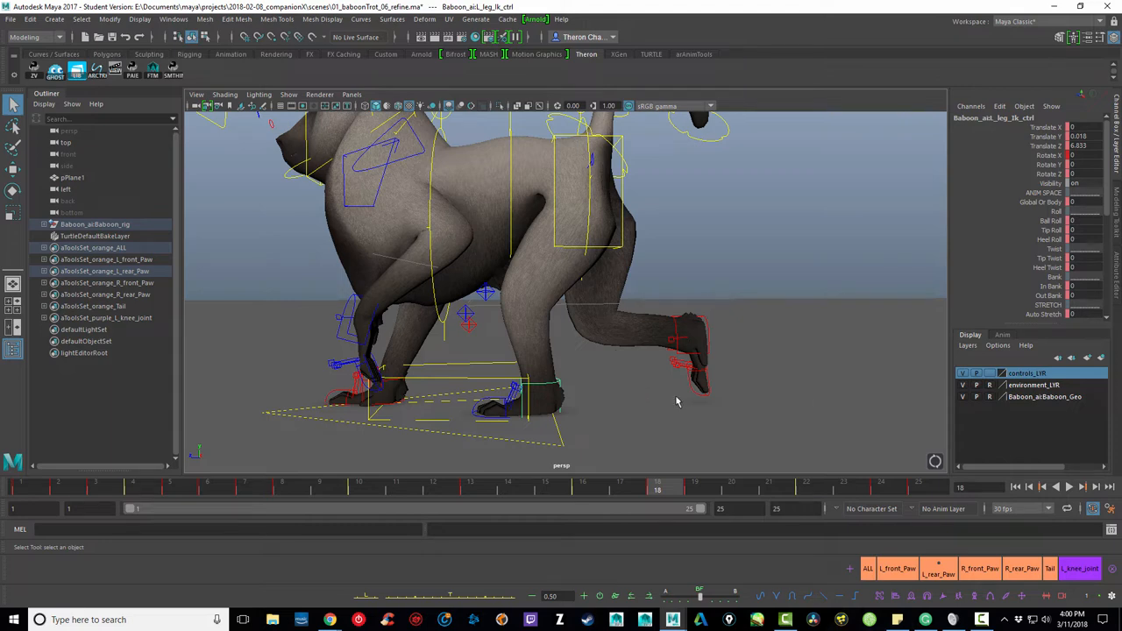
{"action": "mouse_move", "coordinate": [554, 208]}
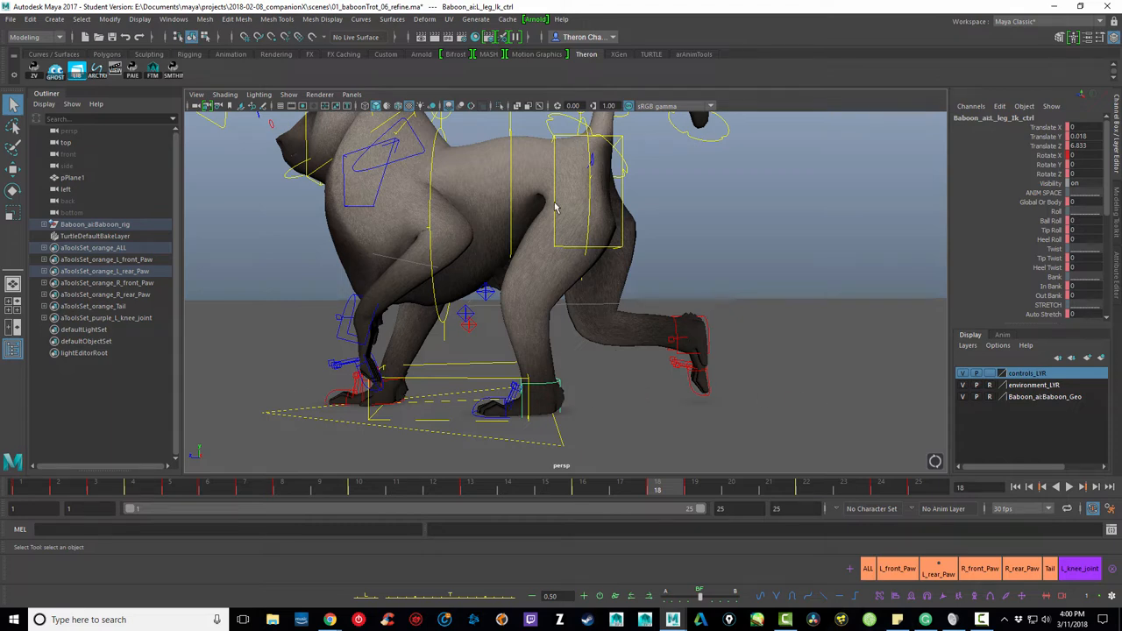
{"action": "mouse_move", "coordinate": [537, 430]}
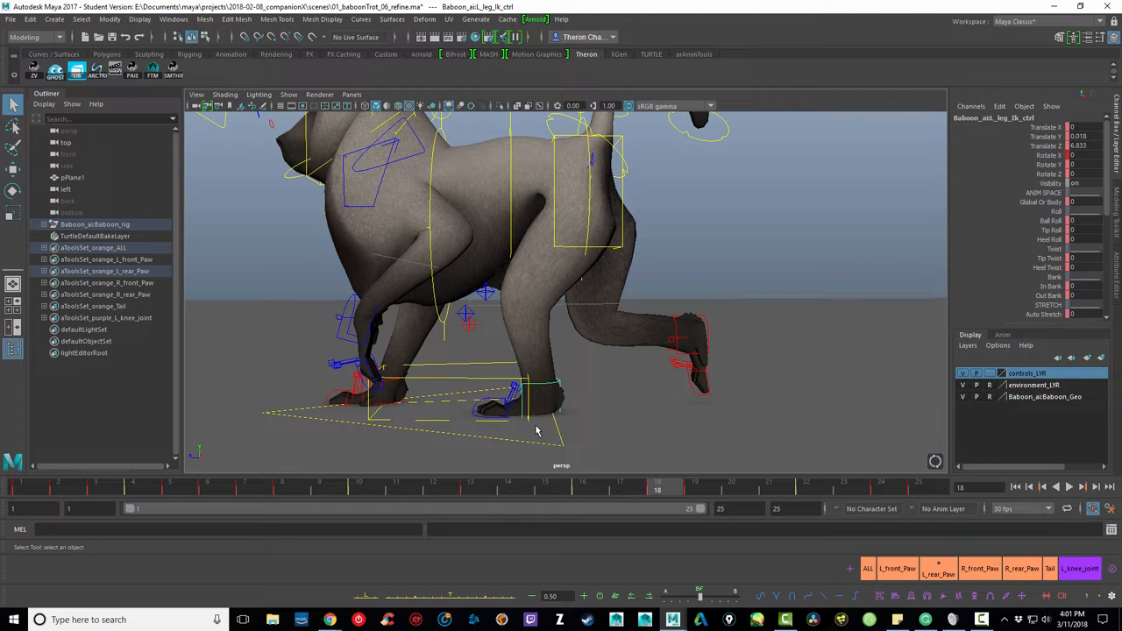
{"action": "mouse_move", "coordinate": [538, 430]}
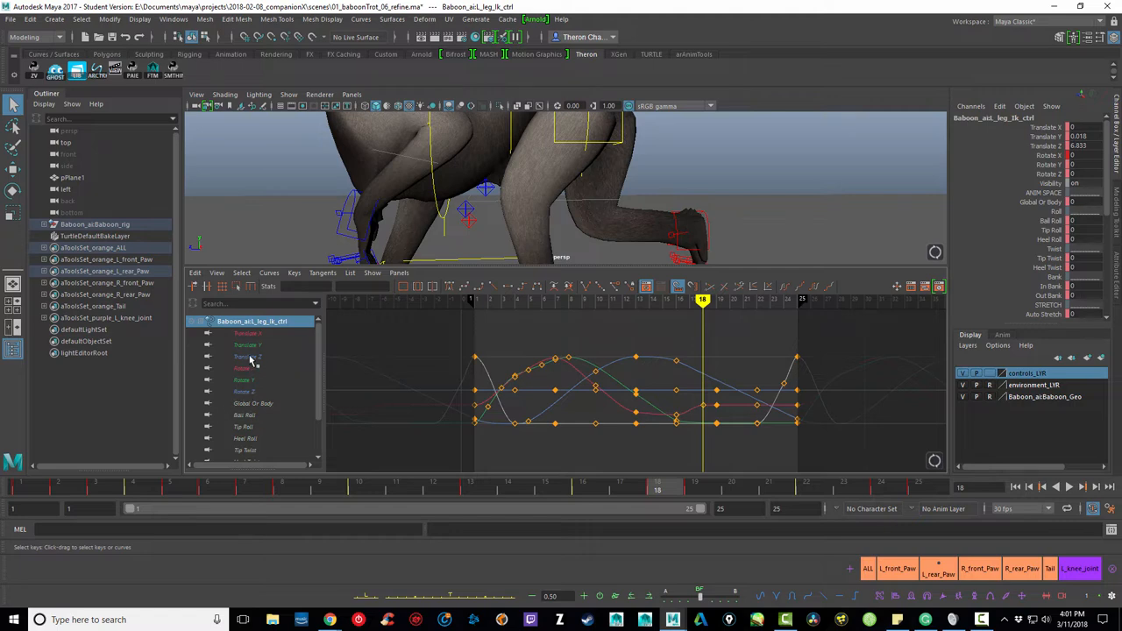
Display Translate Y and Translate Z of Baboon_ai:L_leg_lk_ctrl and select a key to inspect timing
{"action": "left_click", "coordinate": [248, 351]}
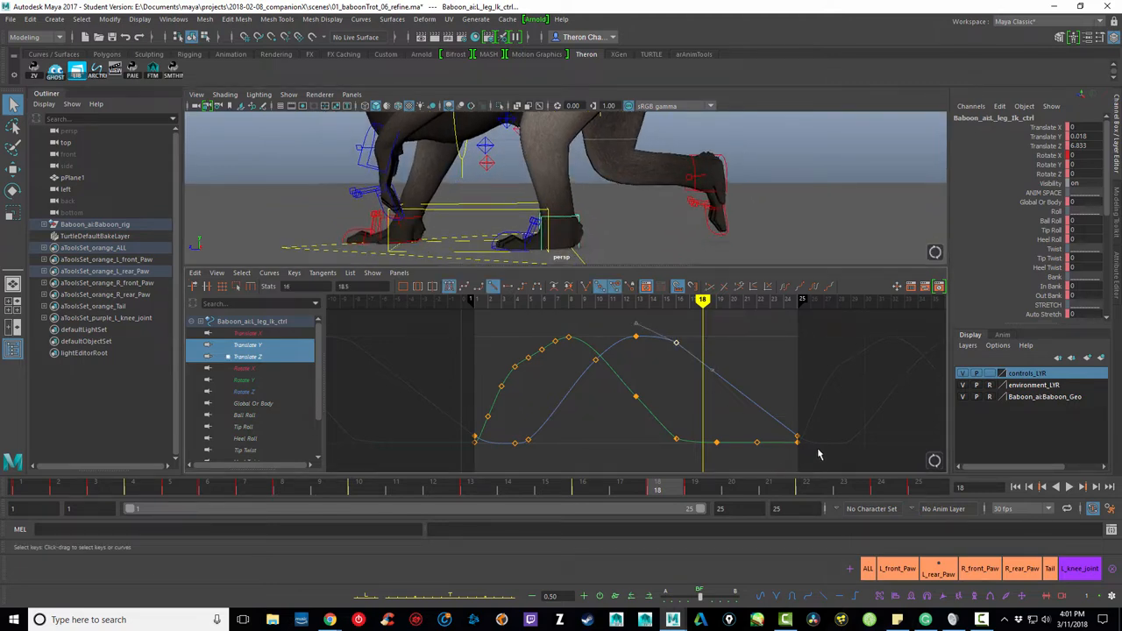
{"action": "left_click", "coordinate": [796, 441]}
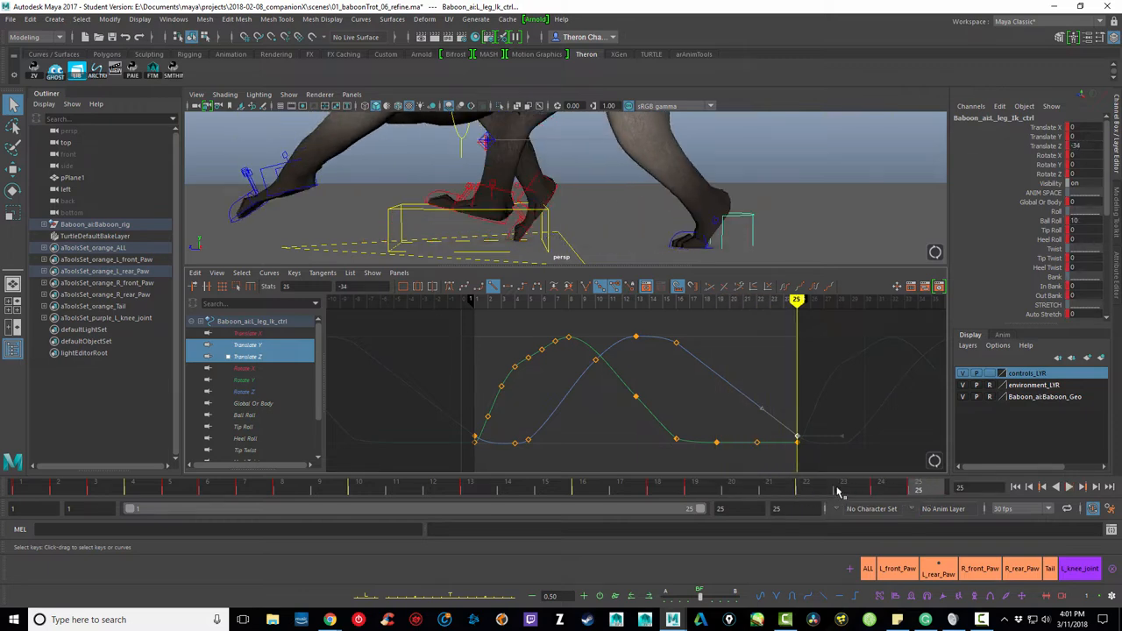
{"action": "mouse_move", "coordinate": [848, 447]}
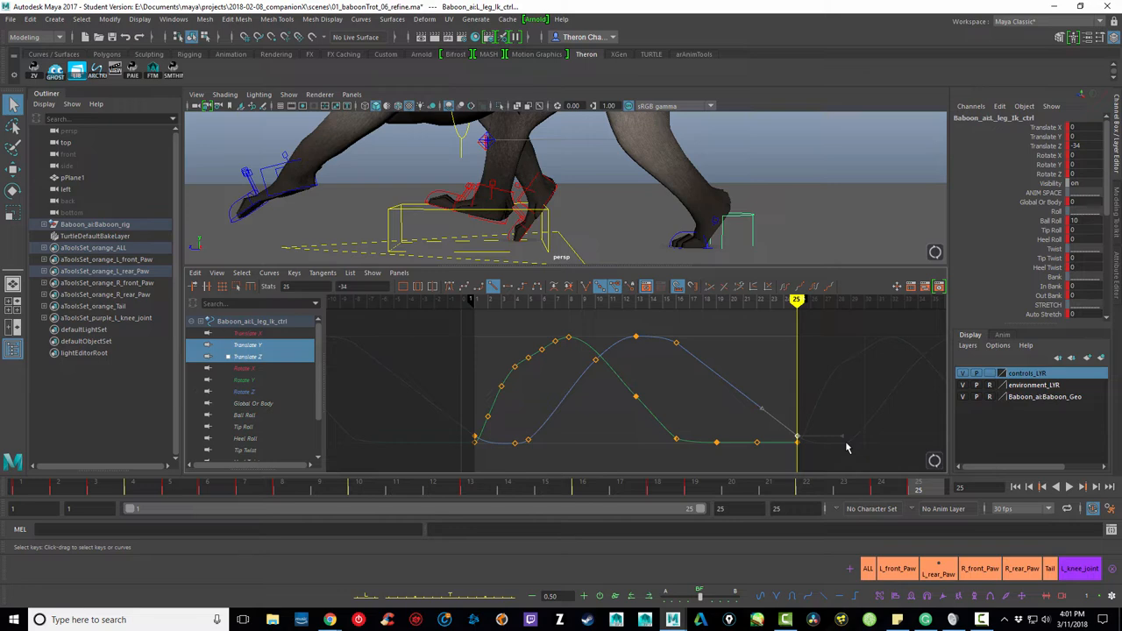
{"action": "mouse_move", "coordinate": [636, 422]}
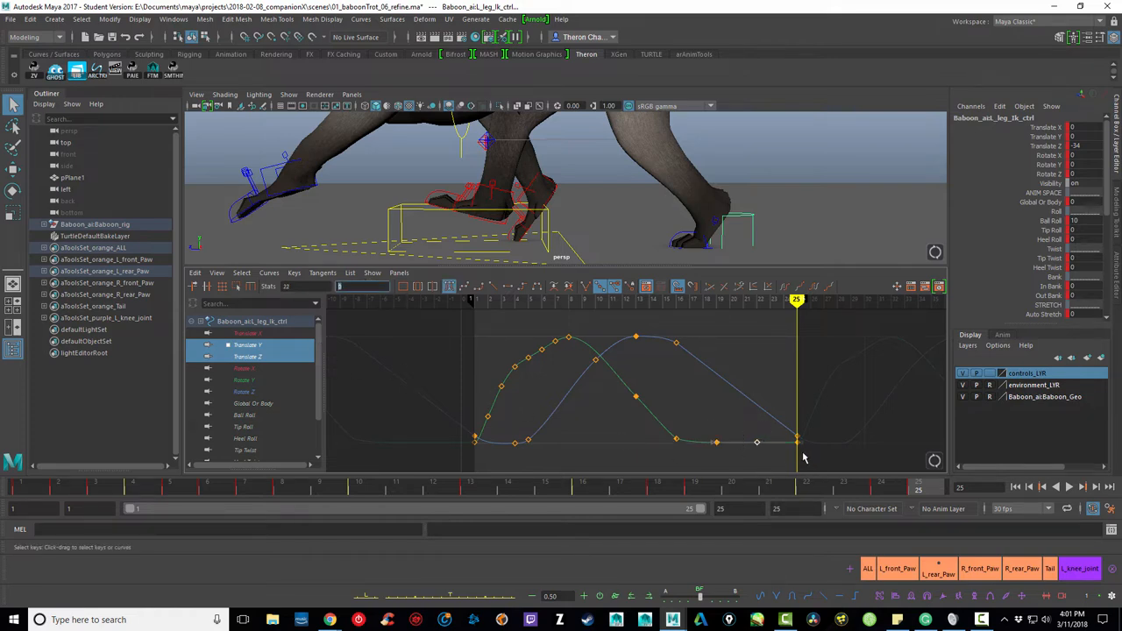
{"action": "mouse_move", "coordinate": [745, 435]}
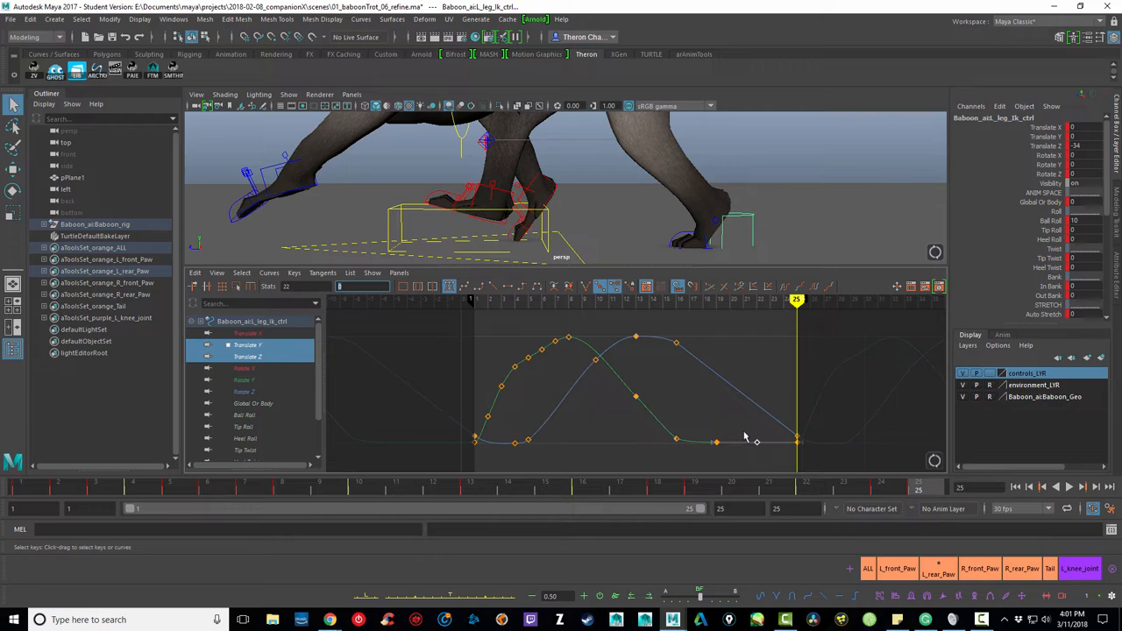
{"action": "mouse_move", "coordinate": [745, 437]}
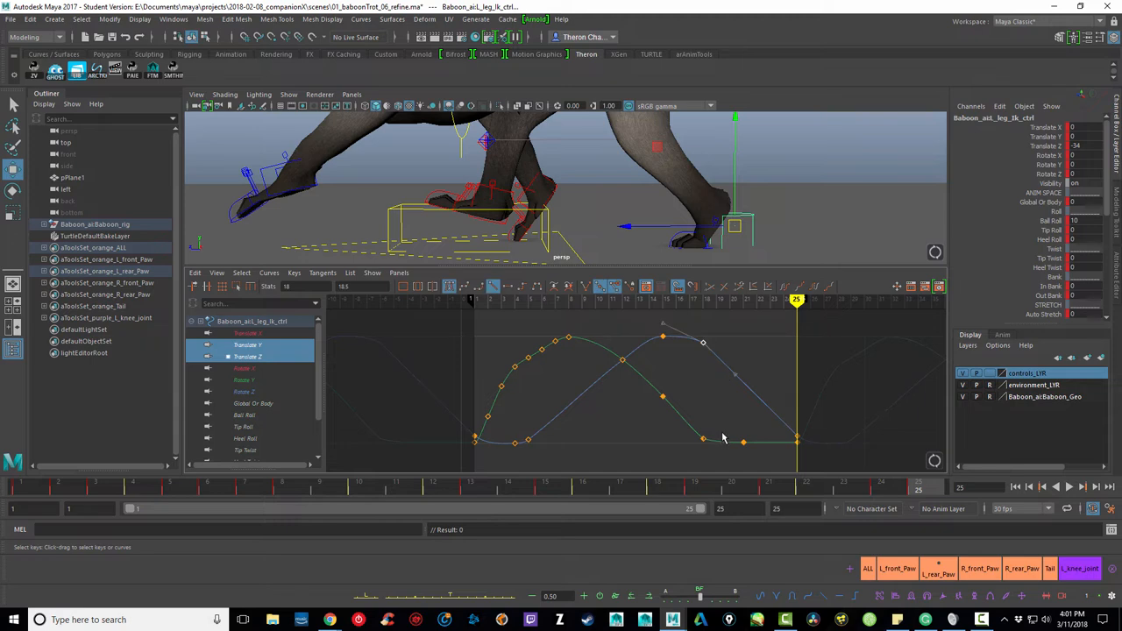
{"action": "mouse_move", "coordinate": [820, 449]}
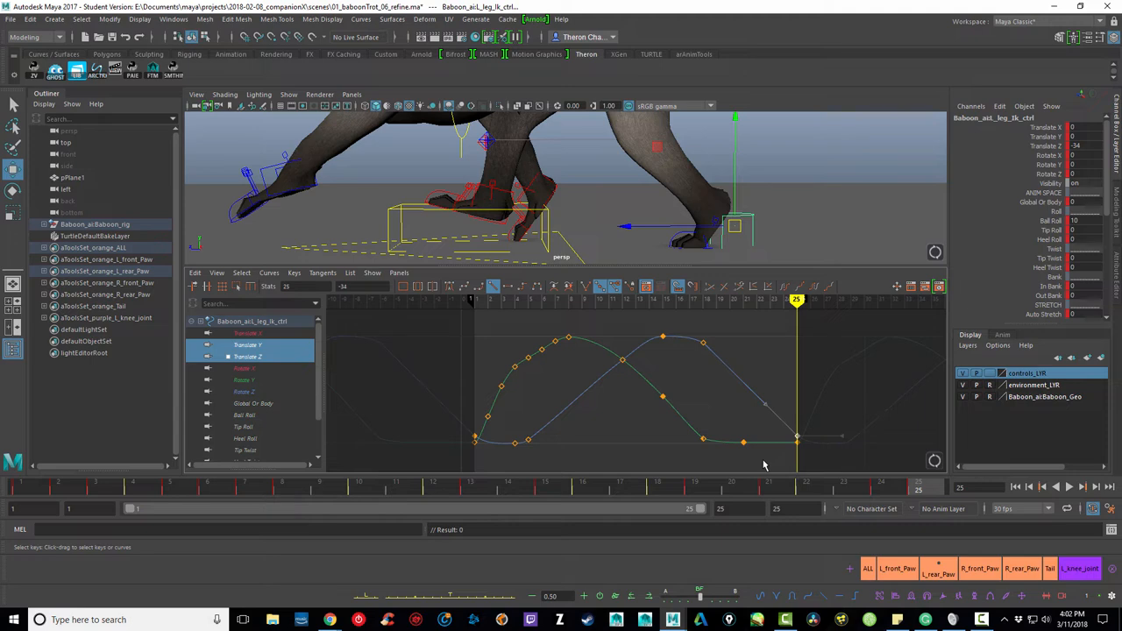
{"action": "mouse_move", "coordinate": [613, 359]}
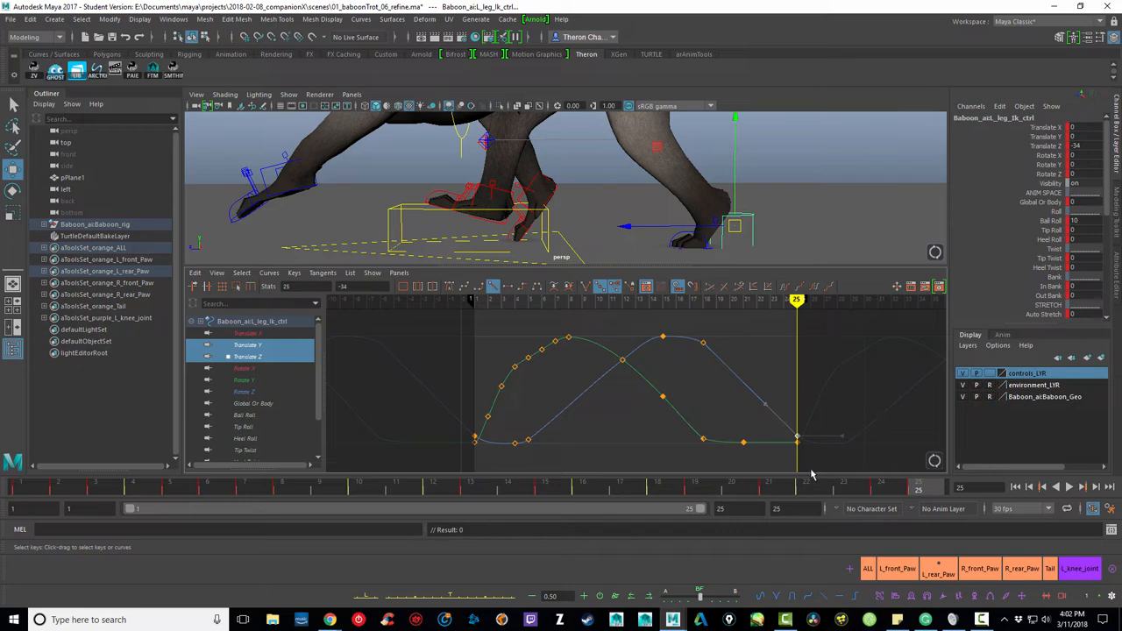
{"action": "mouse_move", "coordinate": [708, 489]}
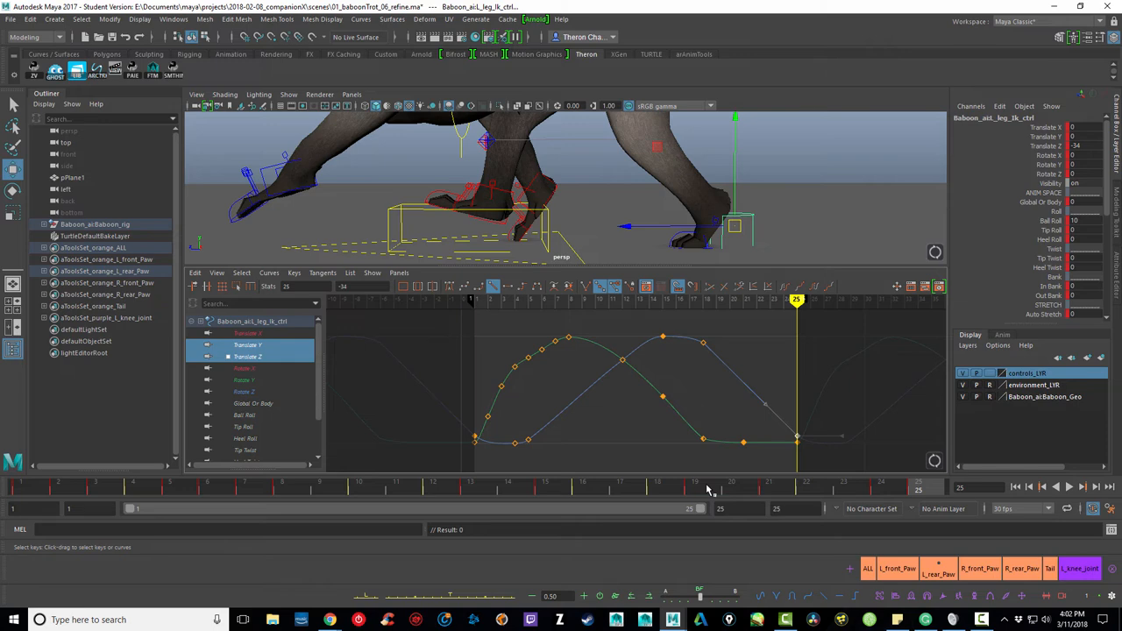
Play the cycle after moving the peak and ground-contact keys later in time
{"action": "left_click", "coordinate": [1069, 487]}
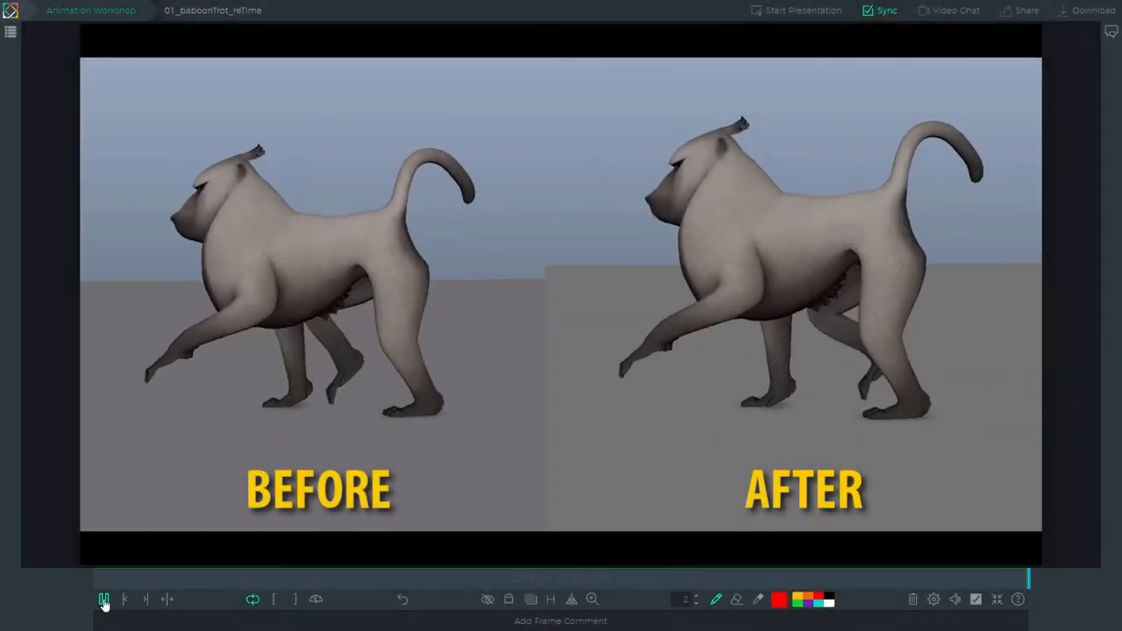
Play and pause the 01_baboonTrot_reTime BEFORE/AFTER clip through several loops in SyncSketch
{"action": "left_click", "coordinate": [103, 599]}
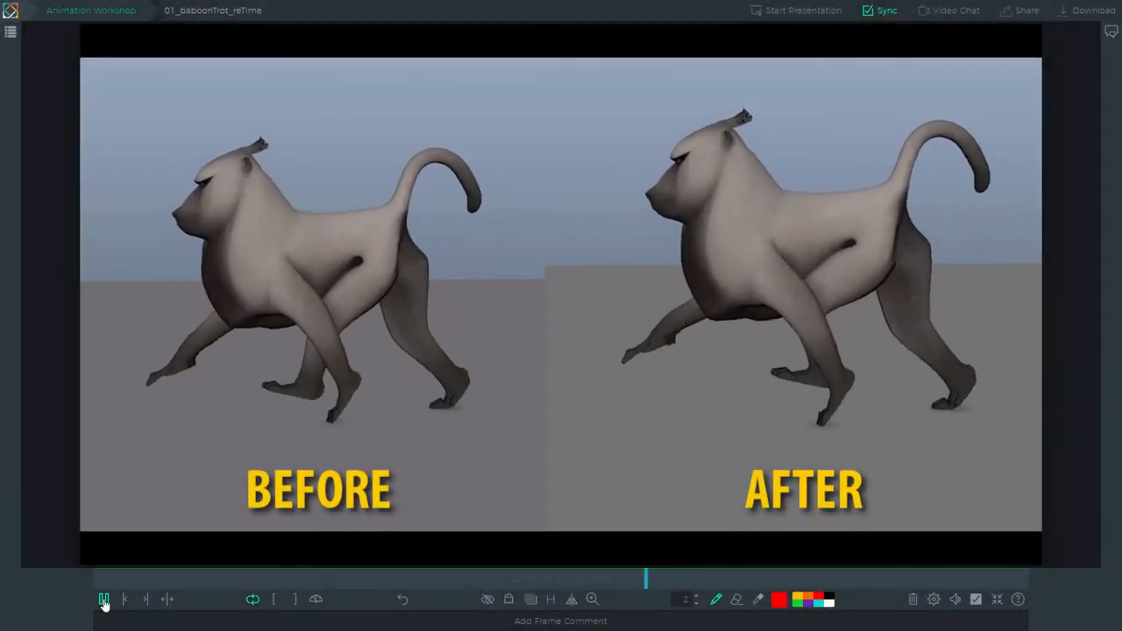
{"action": "left_click", "coordinate": [104, 598]}
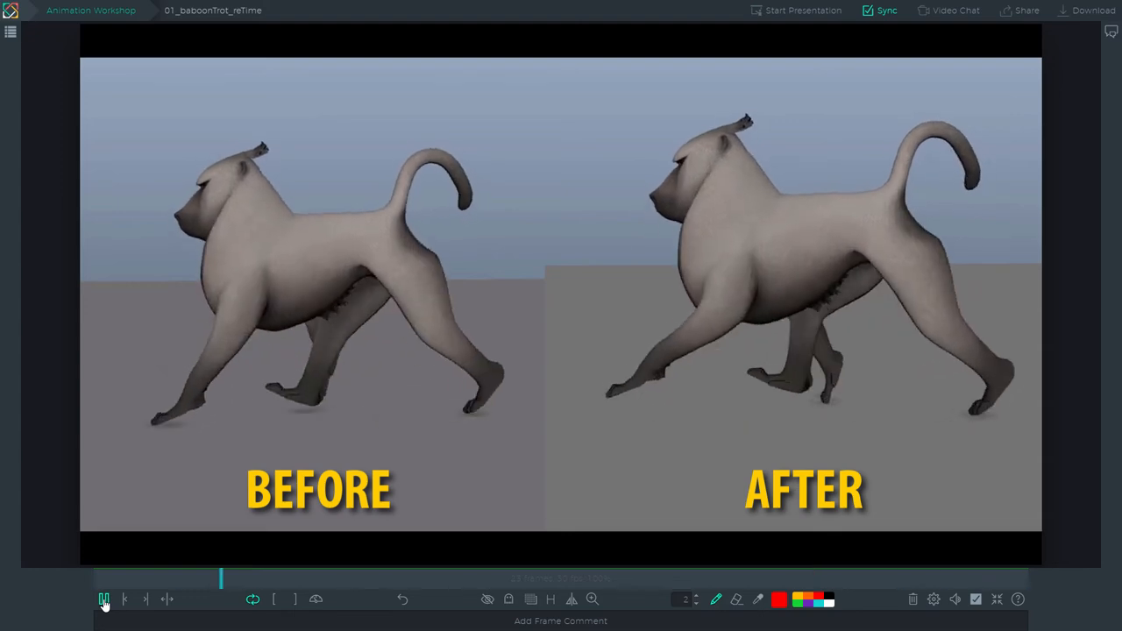
{"action": "left_click", "coordinate": [104, 598]}
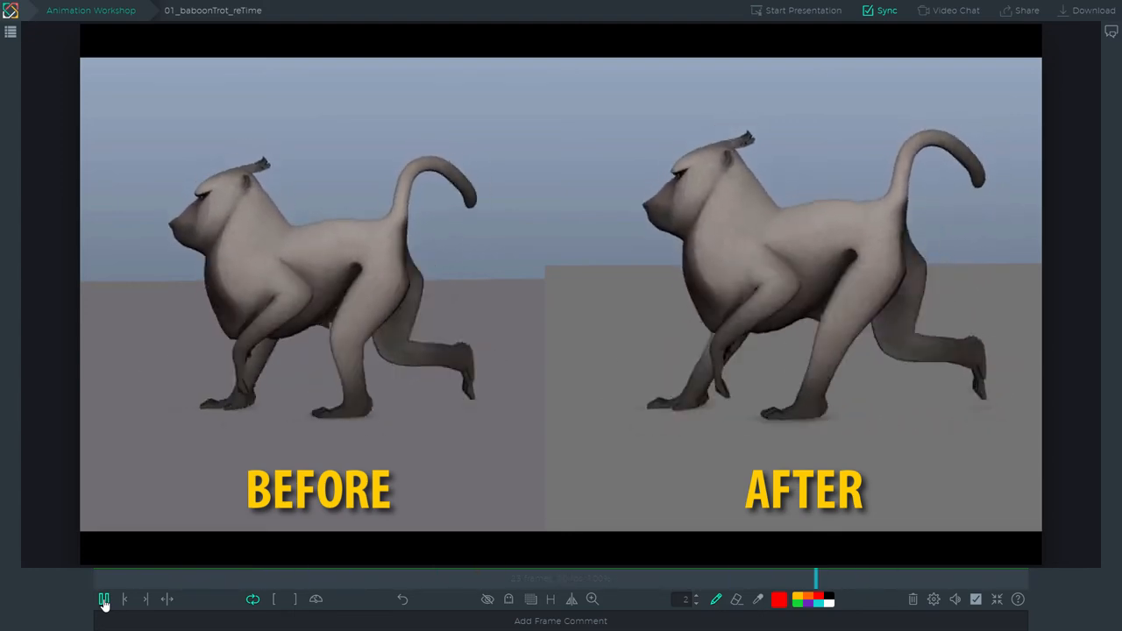
{"action": "left_click", "coordinate": [103, 600]}
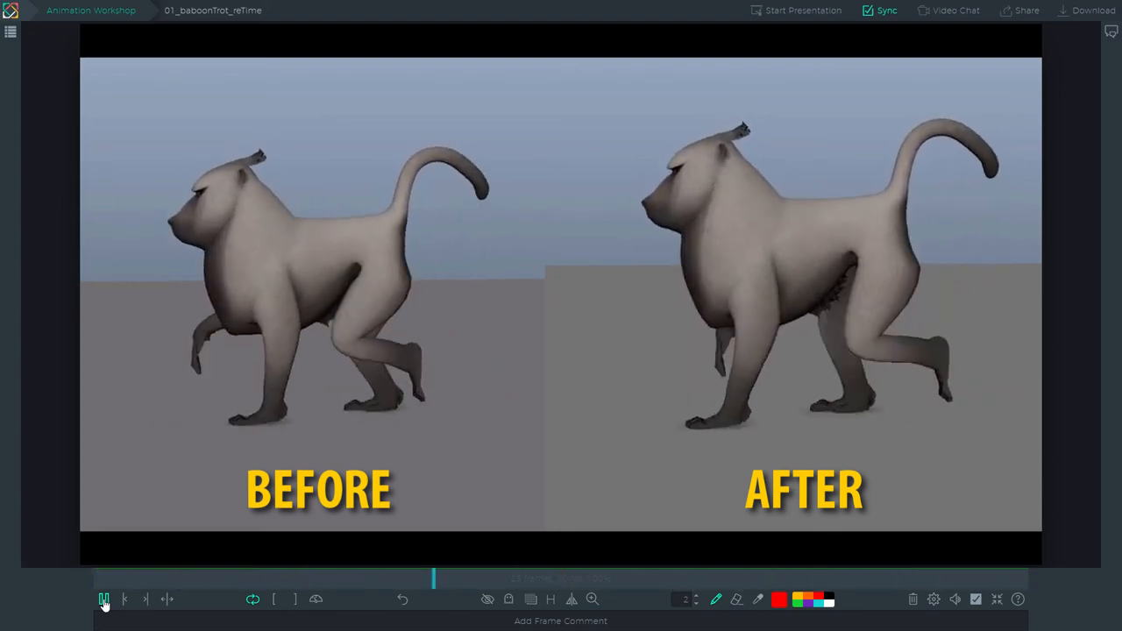
{"action": "left_click", "coordinate": [103, 600]}
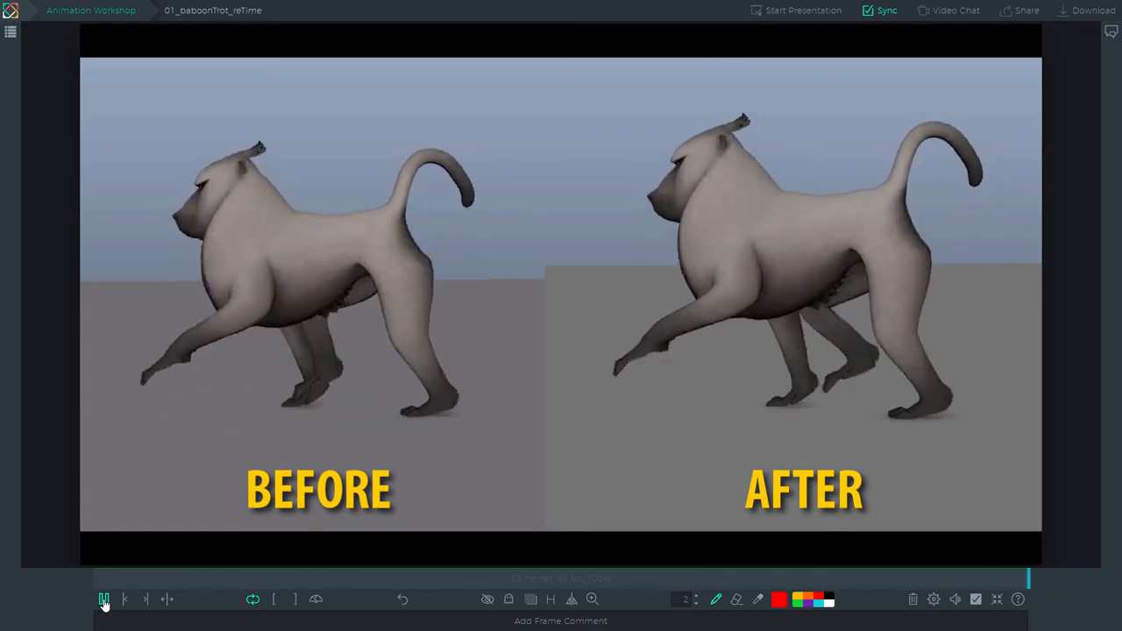
{"action": "left_click", "coordinate": [104, 599]}
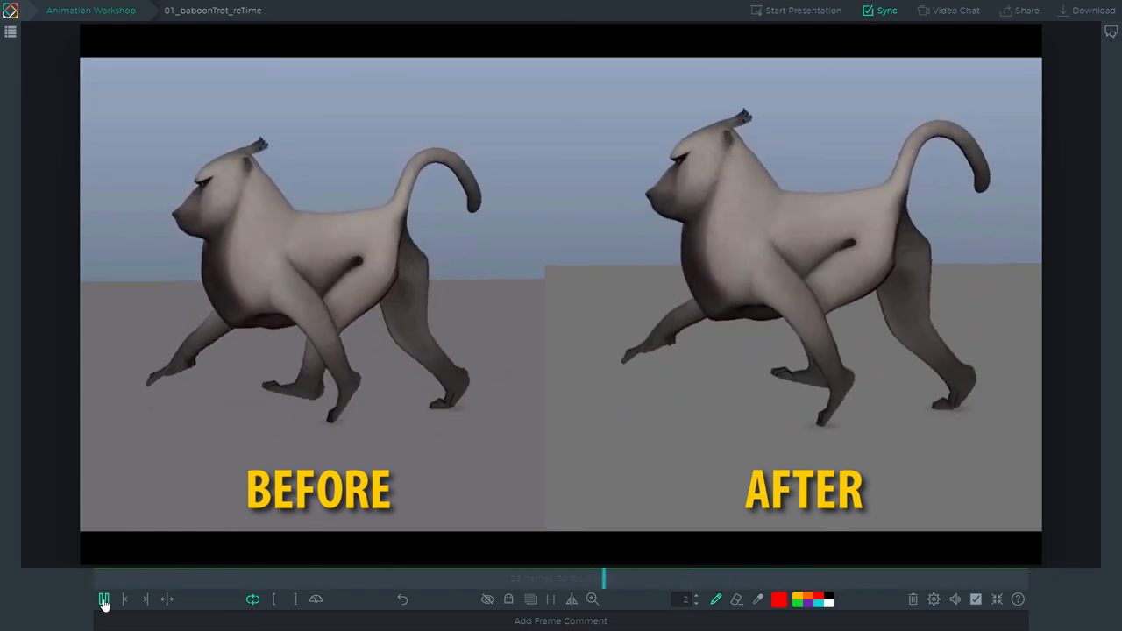
{"action": "left_click", "coordinate": [104, 599]}
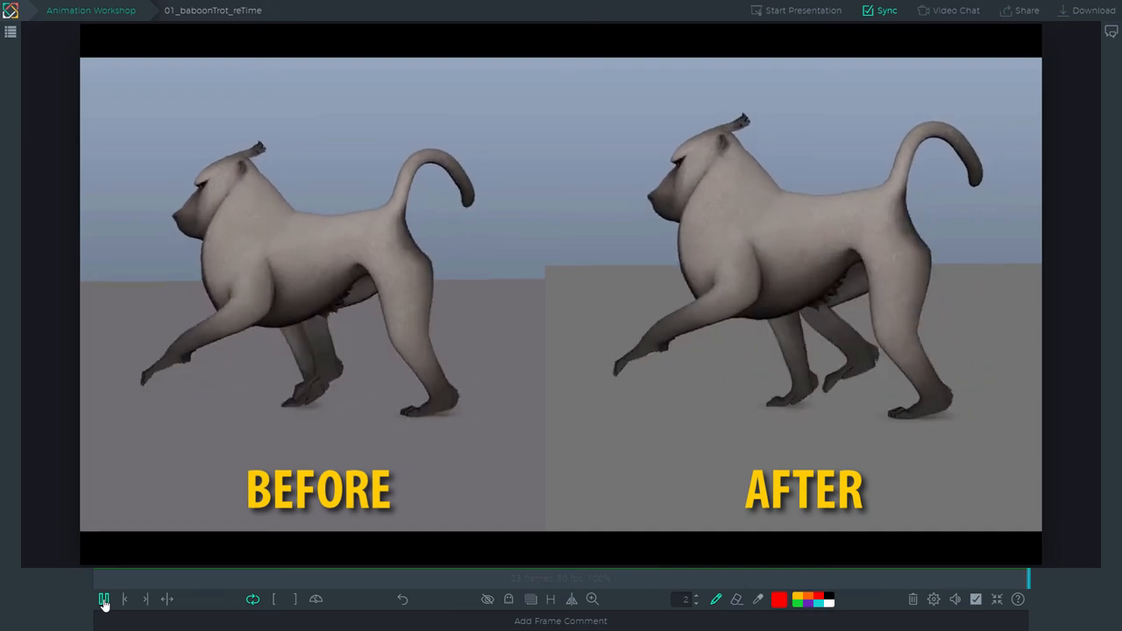
{"action": "left_click", "coordinate": [103, 599]}
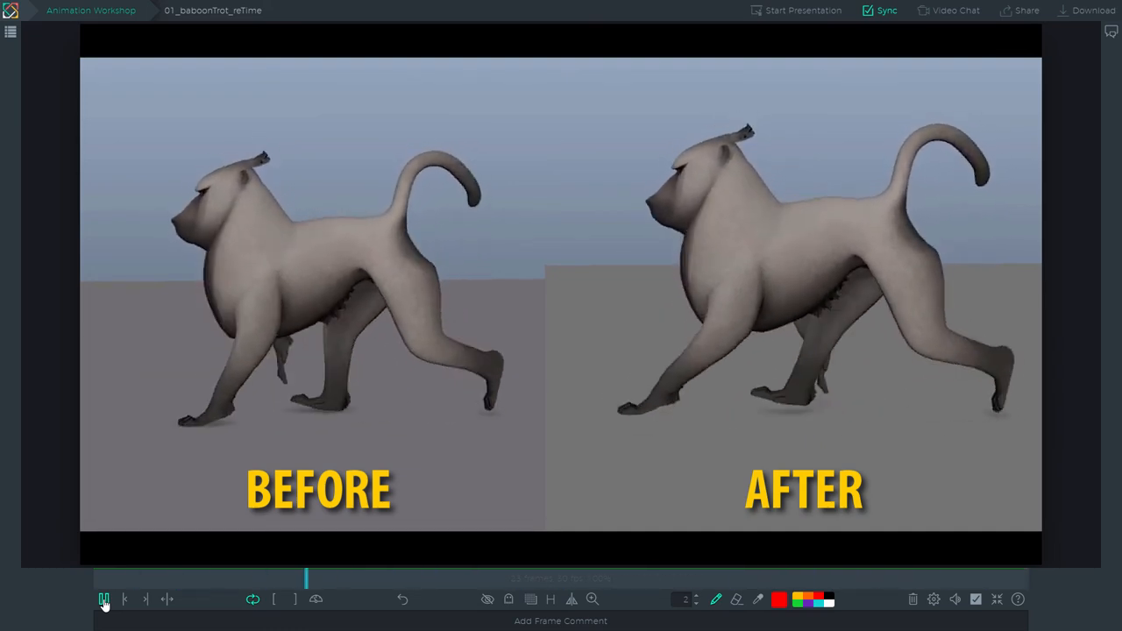
{"action": "left_click", "coordinate": [103, 598]}
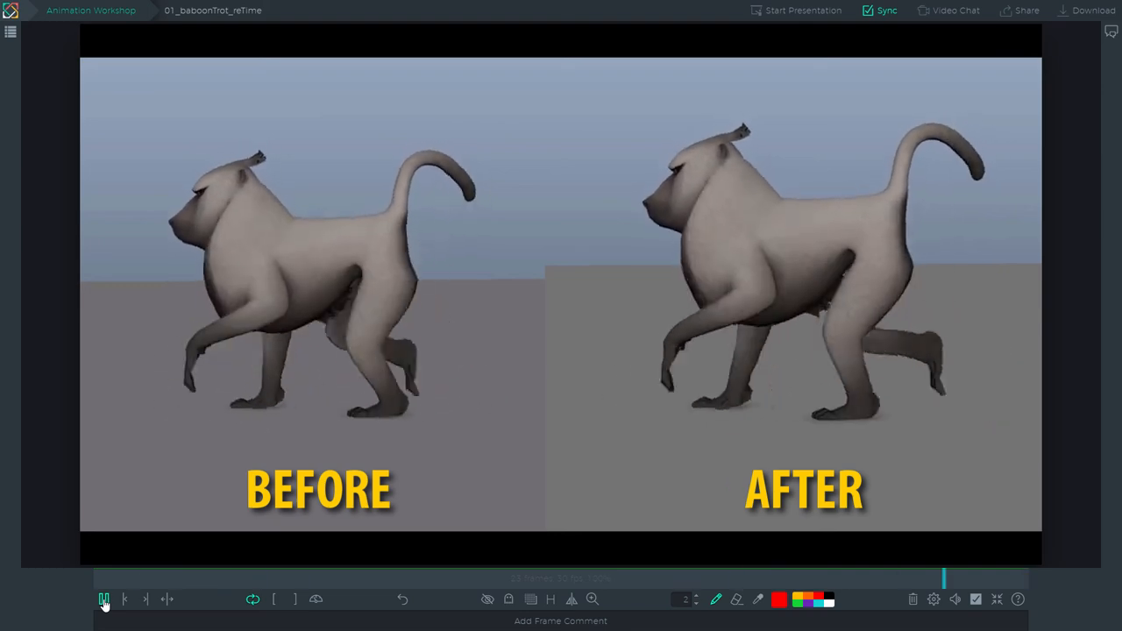
{"action": "left_click", "coordinate": [103, 599]}
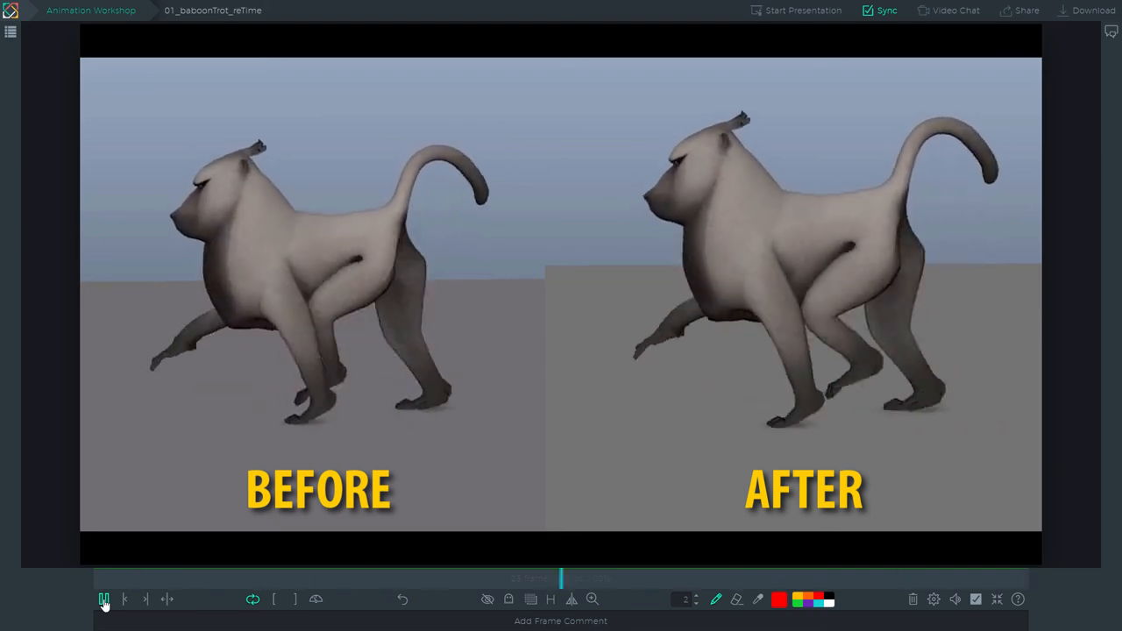
{"action": "left_click", "coordinate": [103, 599]}
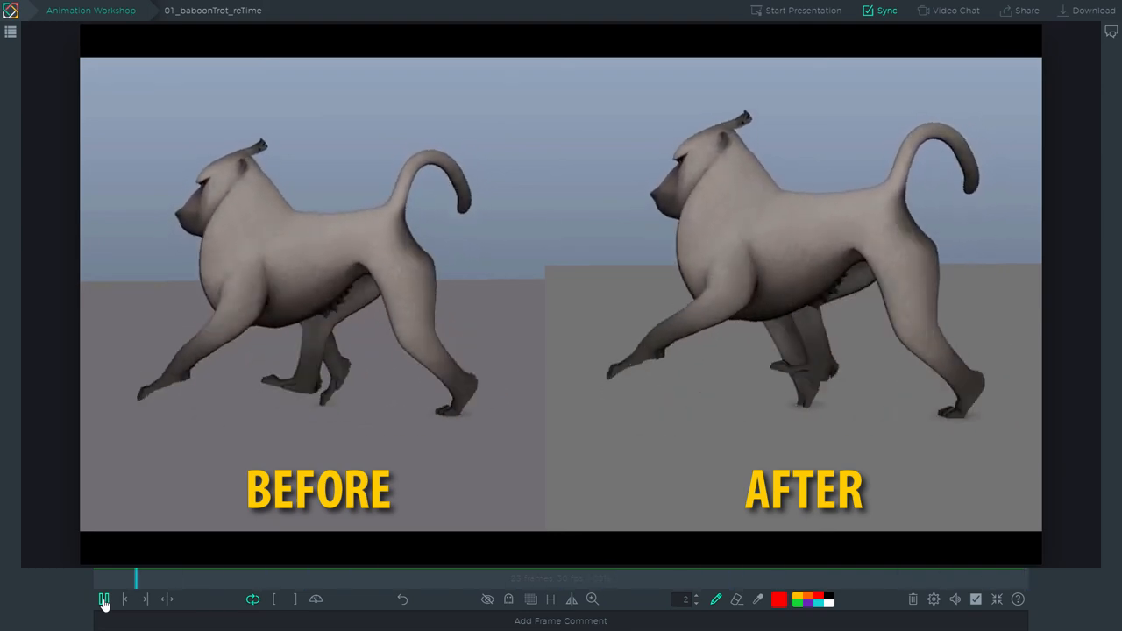